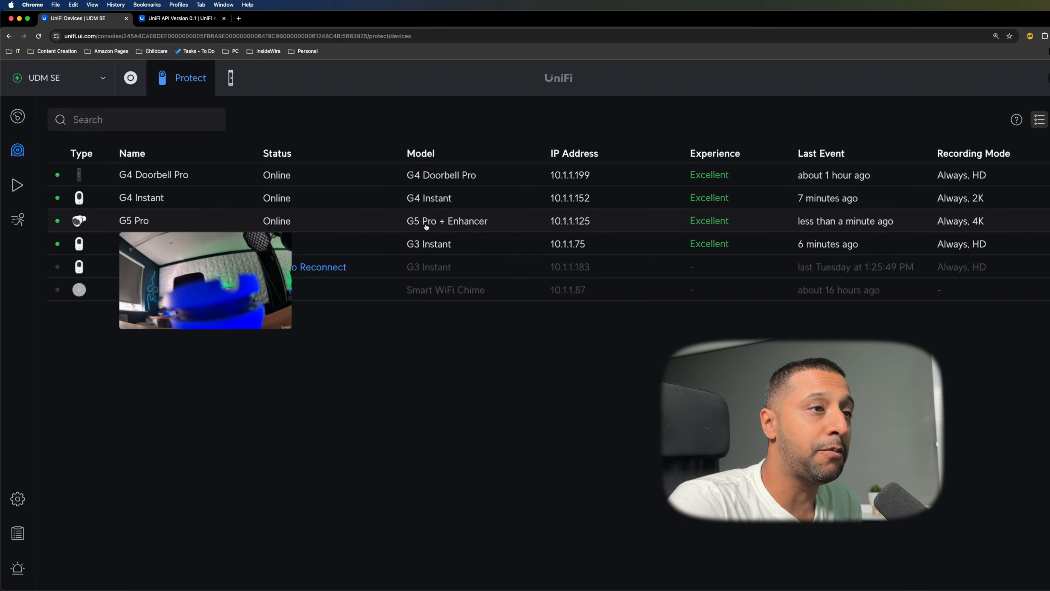
Bring up the G5 Pro camera's details with live preview, status, firmware, IP and uptime.
click(134, 221)
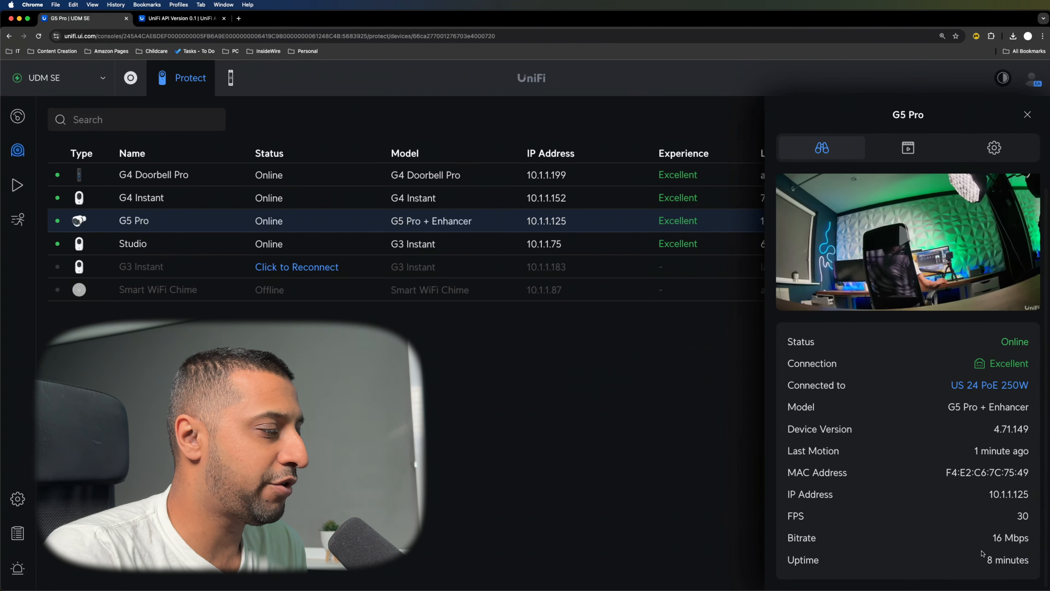
Review the G5 Pro's recording settings: continuous recording, AI detections, 4K quality, overlays and retention.
click(908, 147)
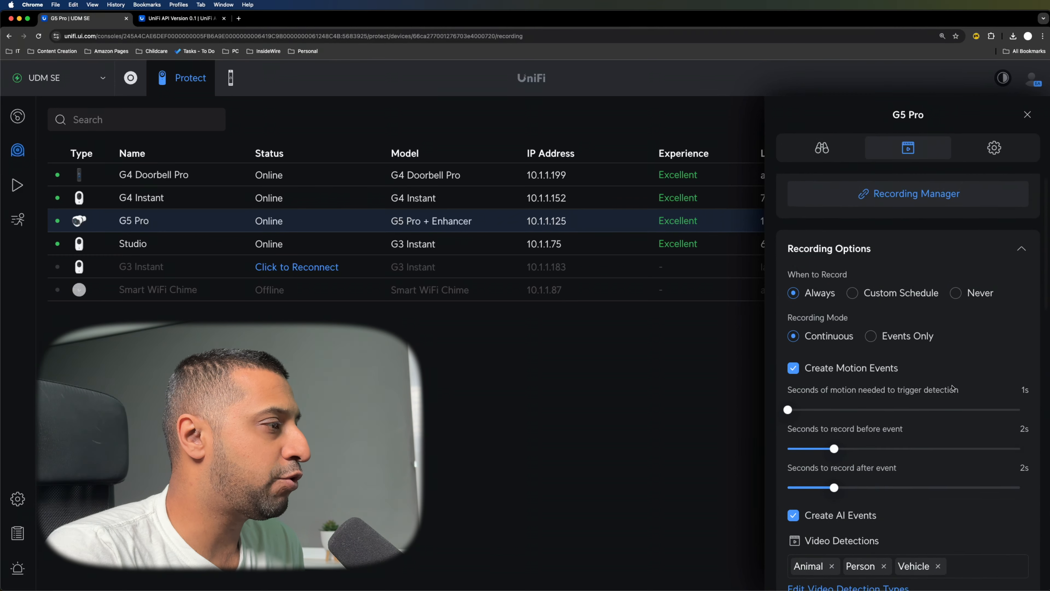
scroll(down, 3)
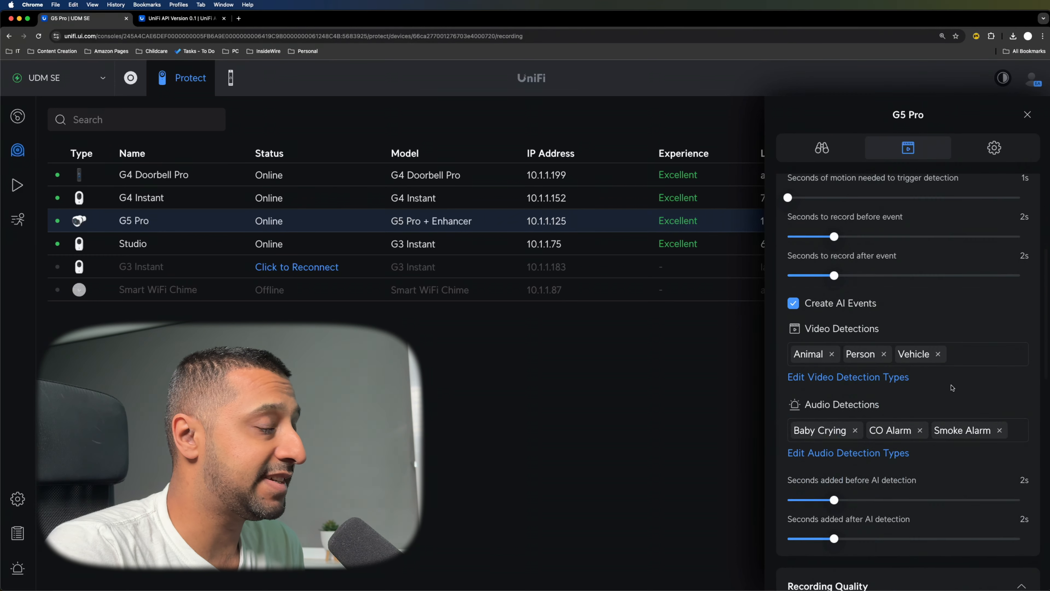
scroll(down, 3)
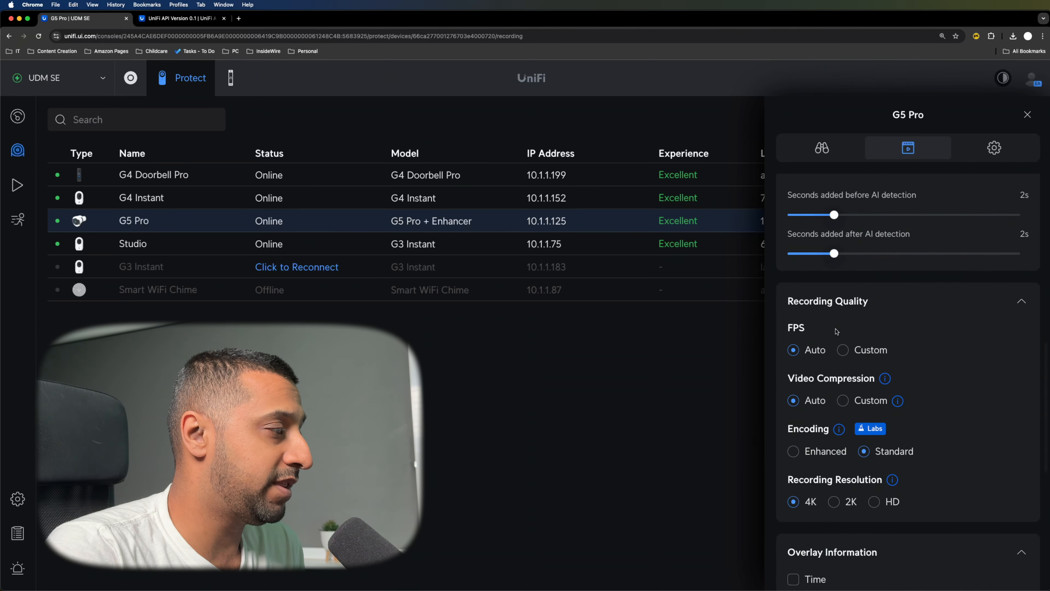
scroll(down, 3)
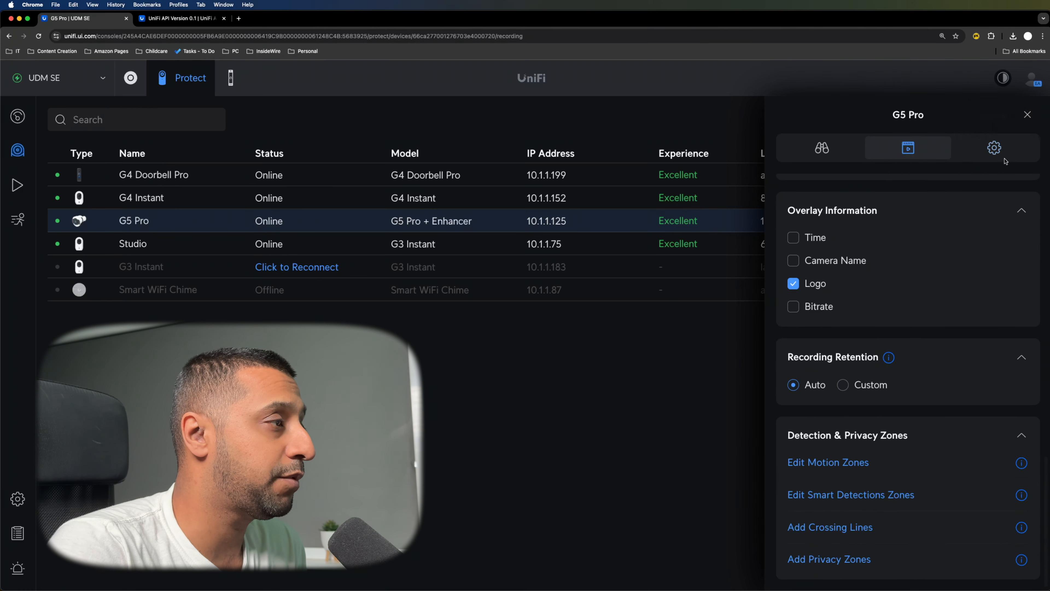
Under Enhancer, set the Color Night Vision spotlight to turn off after 1m of no motion.
click(994, 148)
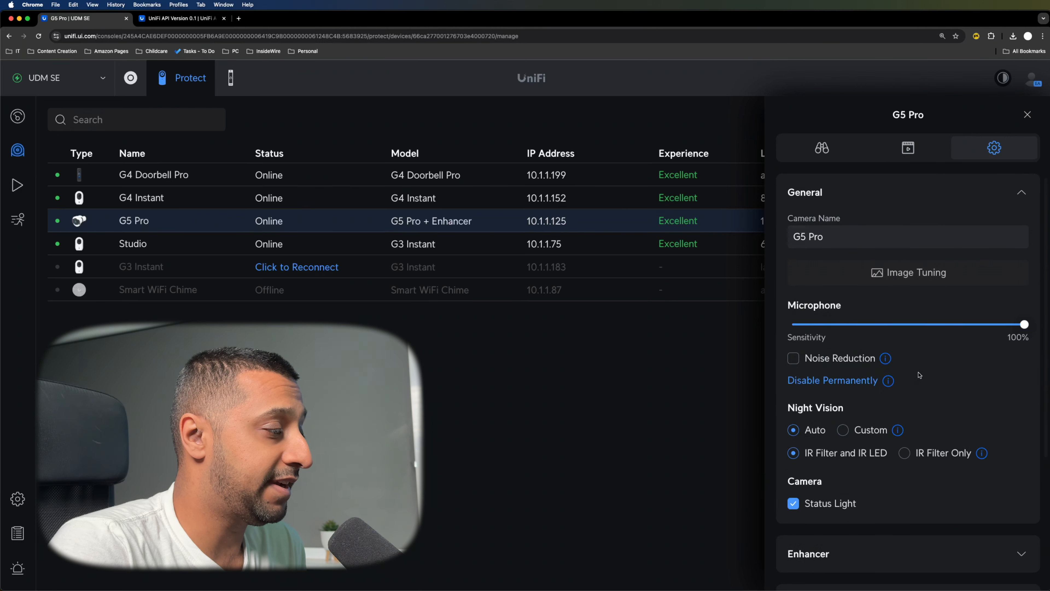
scroll(down, 3)
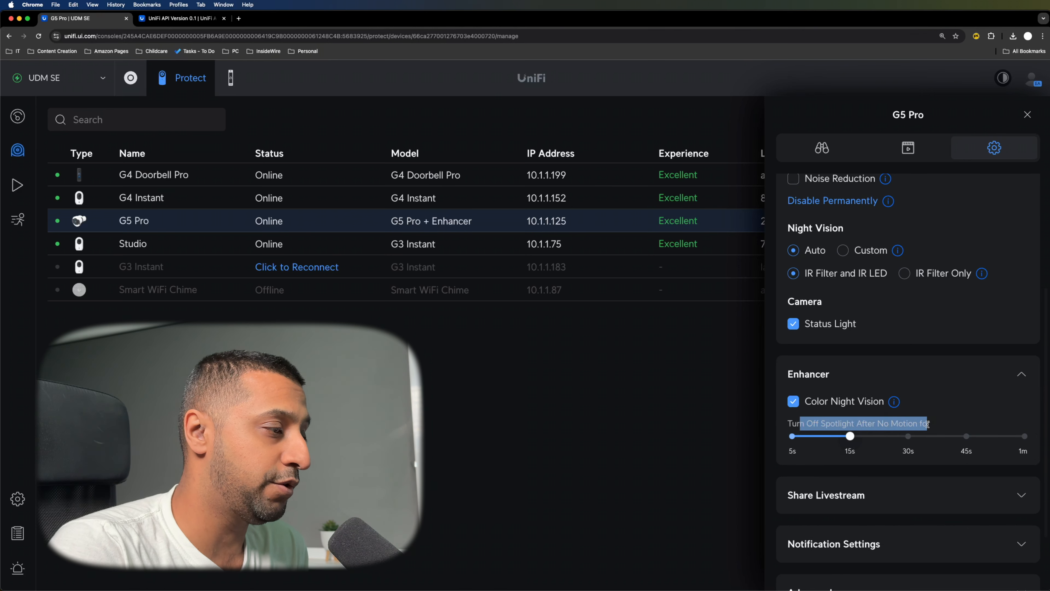
drag(850, 437, 1024, 436)
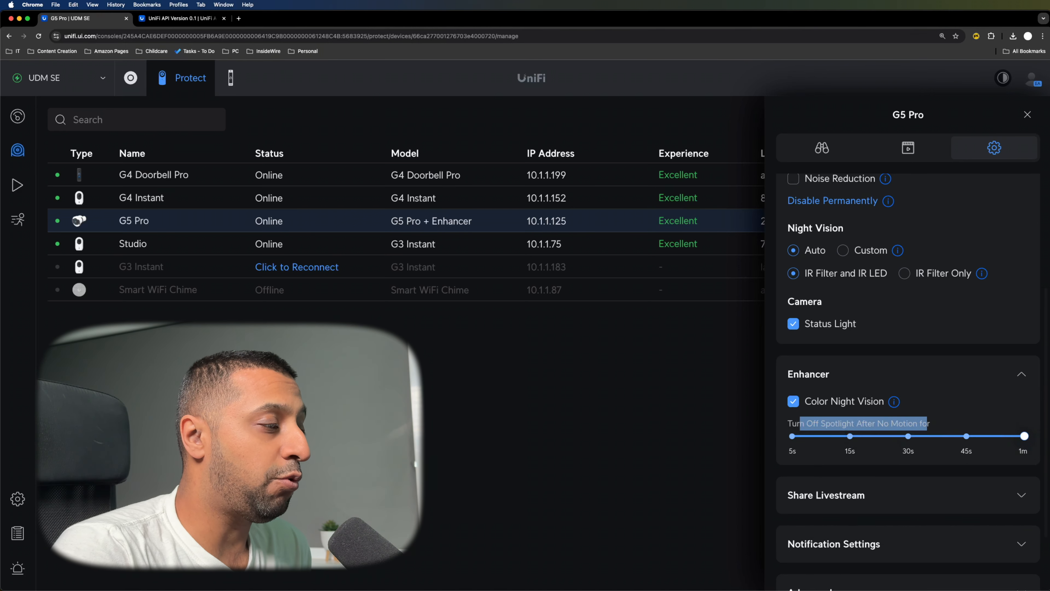